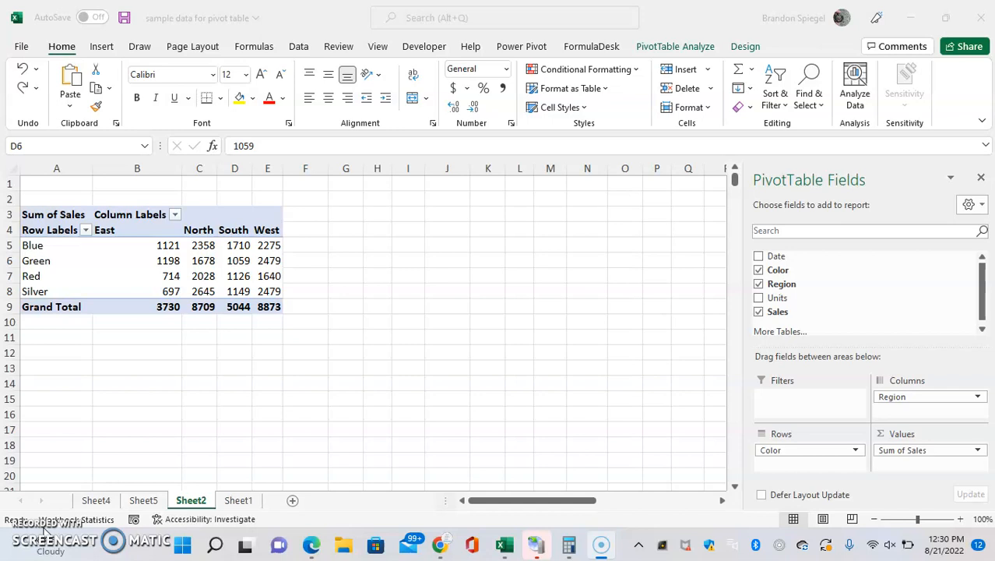
{"action": "mouse_move", "coordinate": [398, 453]}
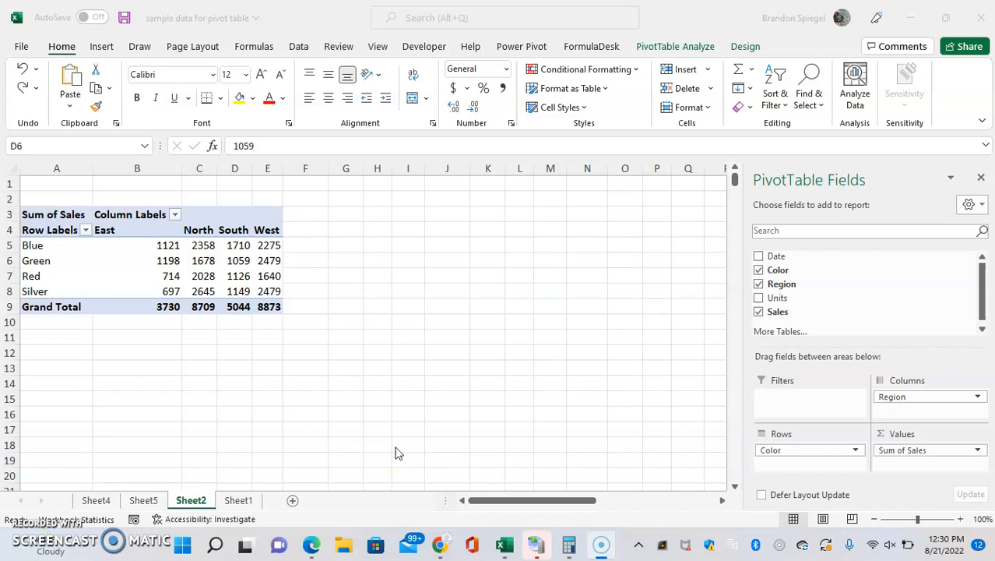
{"action": "mouse_move", "coordinate": [715, 268]}
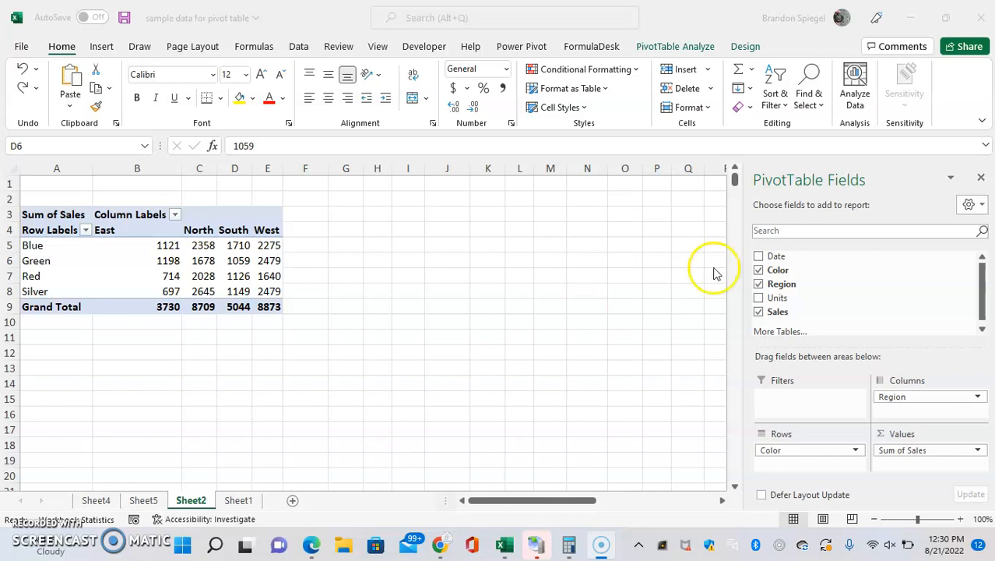
{"action": "mouse_move", "coordinate": [759, 216]}
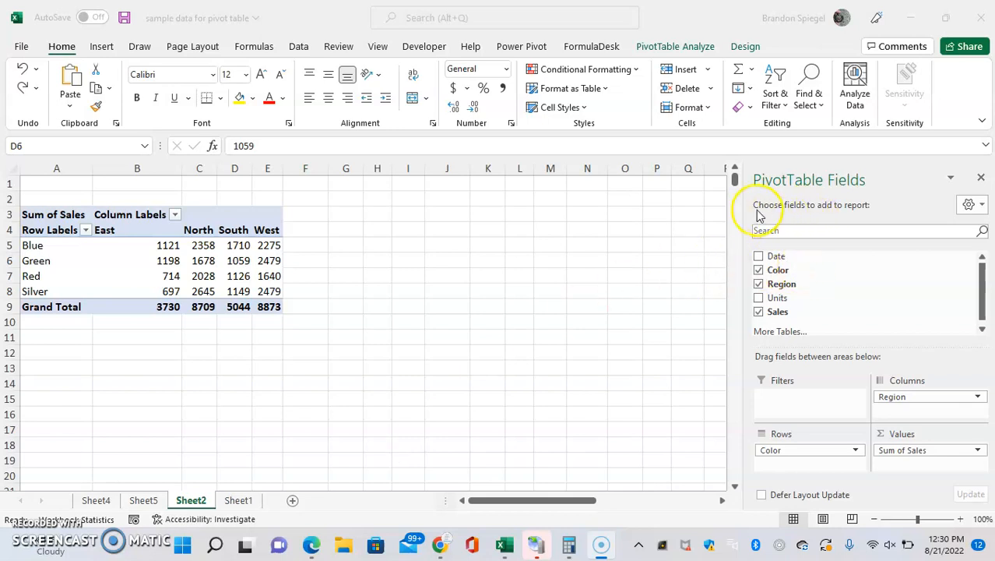
{"action": "mouse_move", "coordinate": [784, 256]}
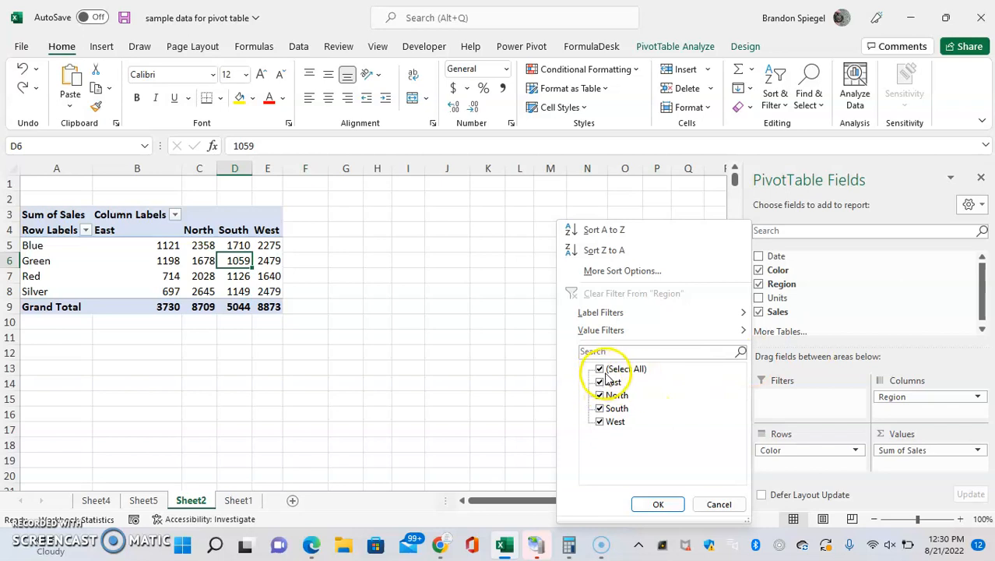
Step: Filter the Region column labels to North and South only, then select a pivot cell
{"action": "left_click", "coordinate": [599, 368]}
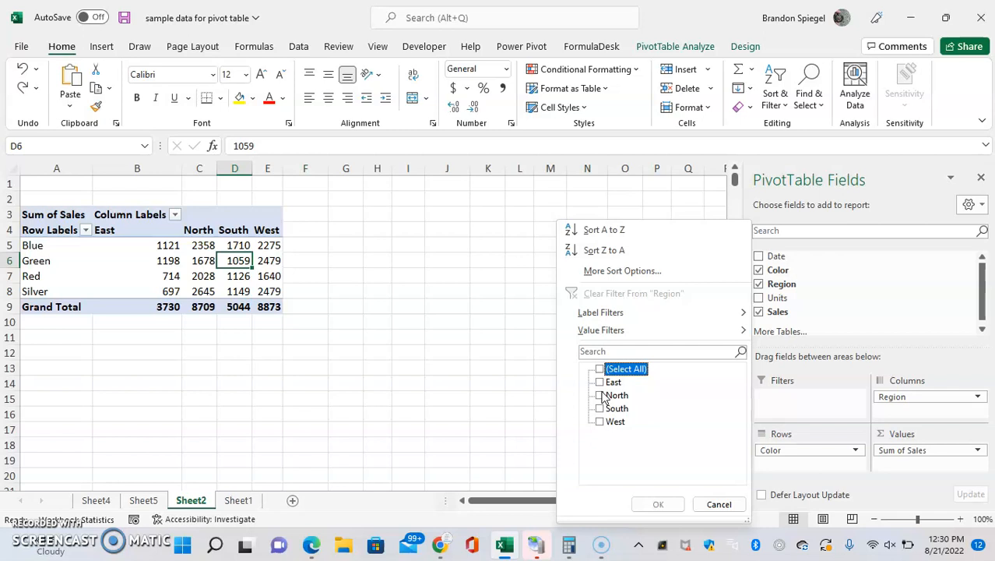
{"action": "left_click", "coordinate": [599, 408]}
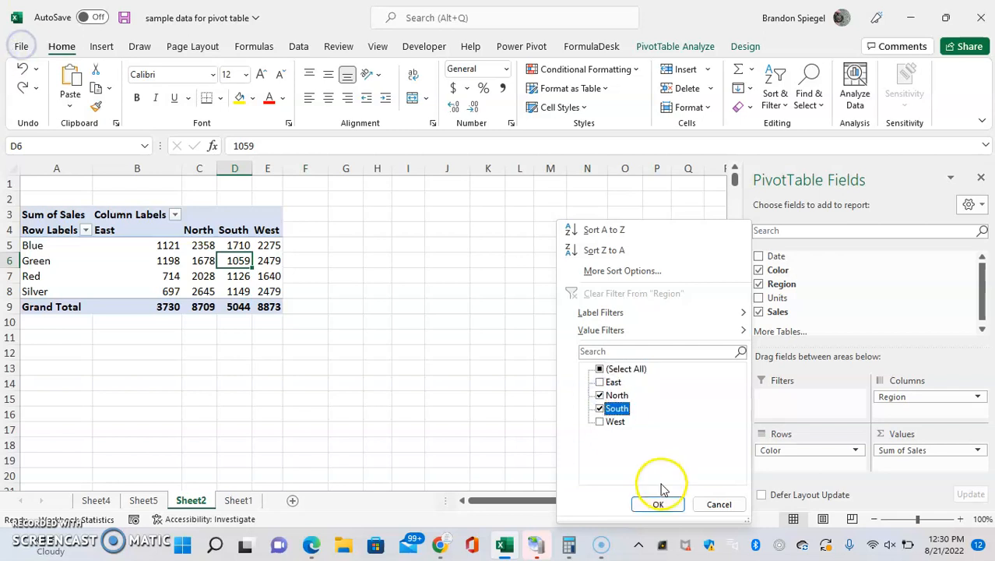
{"action": "left_click", "coordinate": [658, 504]}
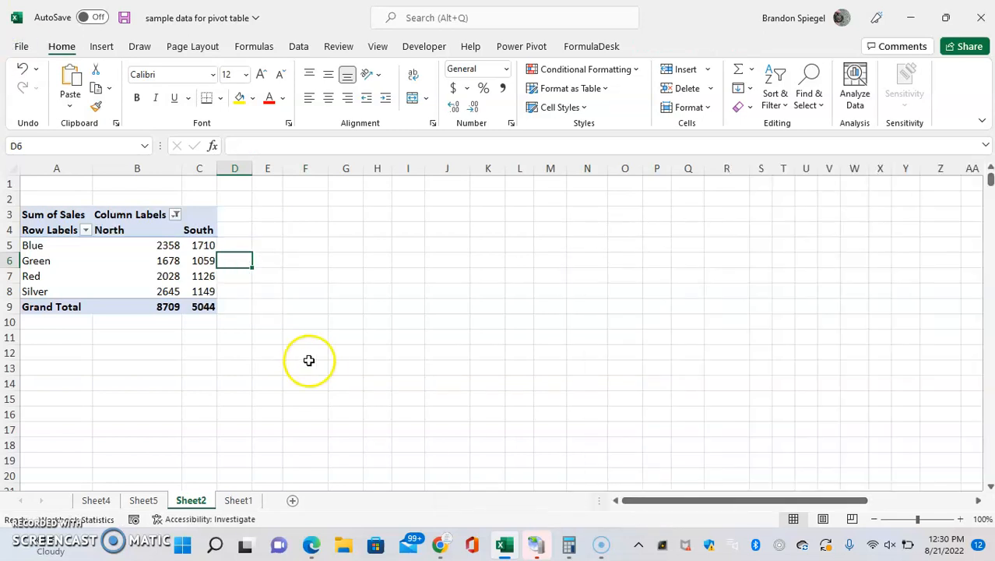
{"action": "left_click", "coordinate": [137, 290]}
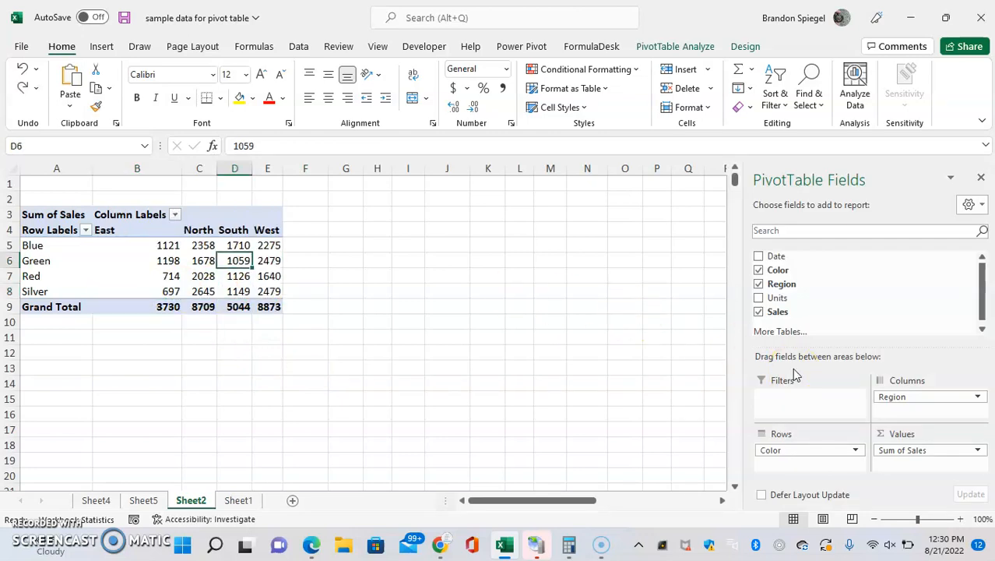
{"action": "mouse_move", "coordinate": [934, 417]}
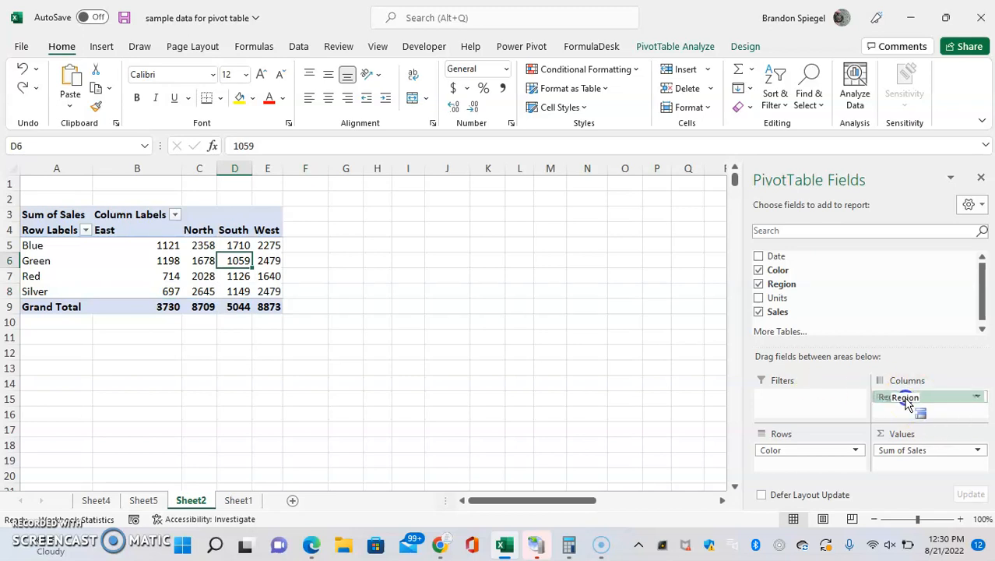
Step: Move the Region field from Columns to Filters and open its filter in B1
{"action": "left_click_drag", "start_coordinate": [903, 397], "coordinate": [810, 396]}
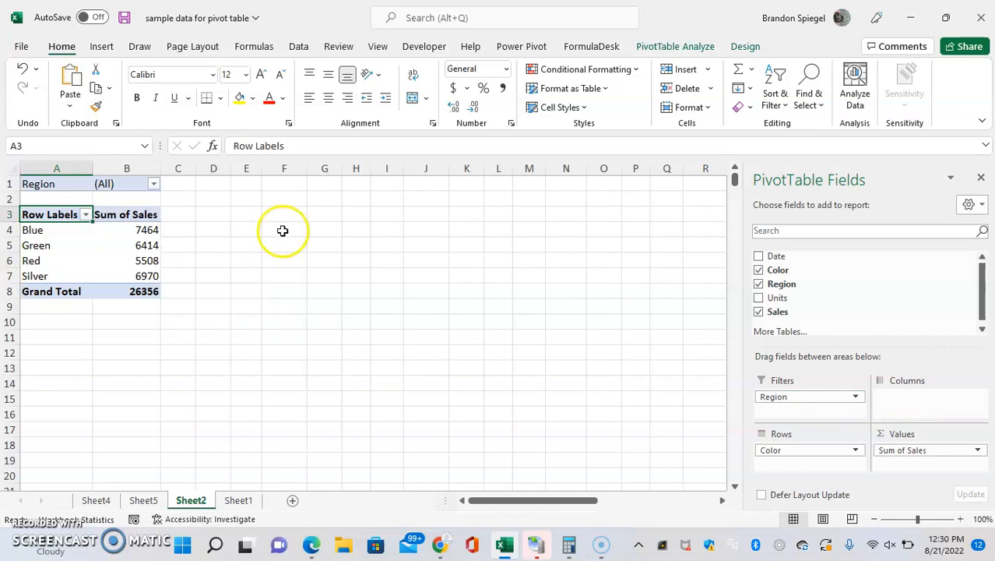
{"action": "left_click", "coordinate": [153, 183]}
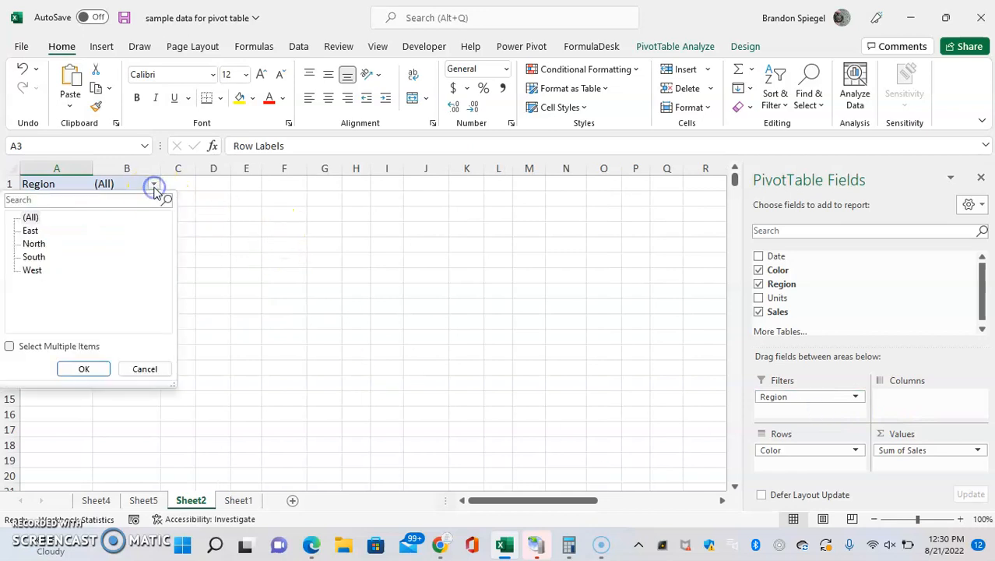
Step: Enable Select Multiple Items in the Region filter and choose North and South
{"action": "left_click", "coordinate": [10, 345]}
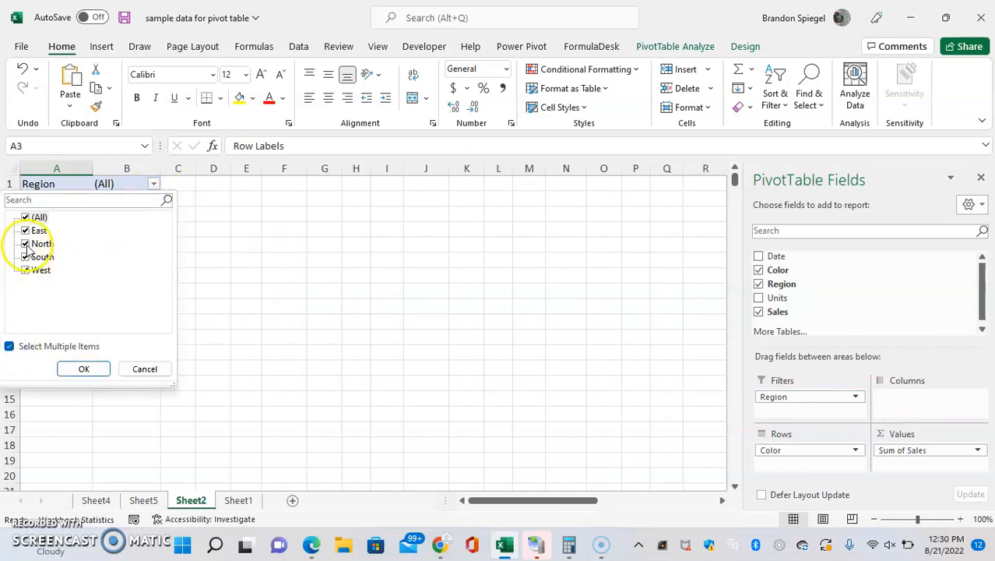
{"action": "left_click", "coordinate": [40, 243]}
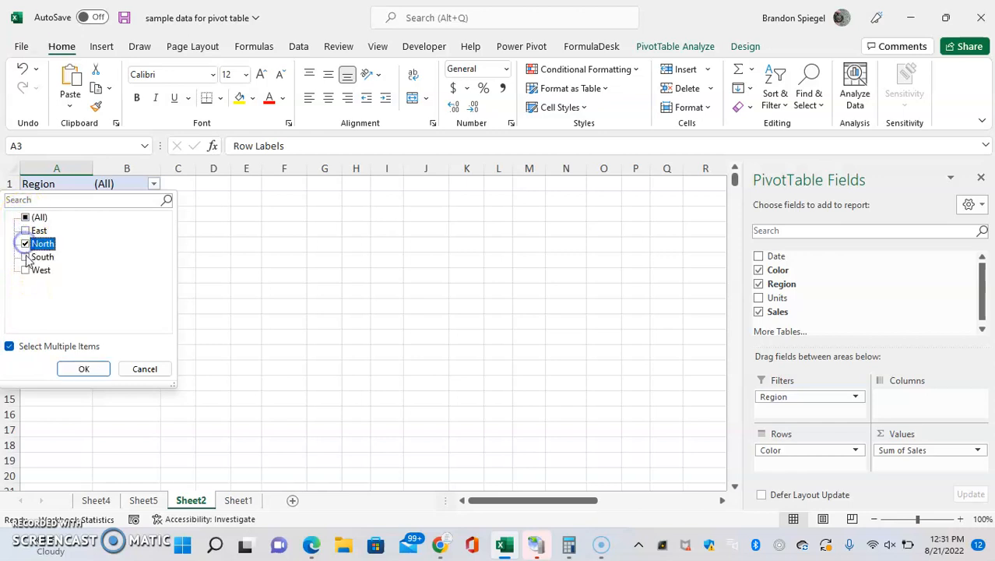
{"action": "left_click", "coordinate": [83, 368]}
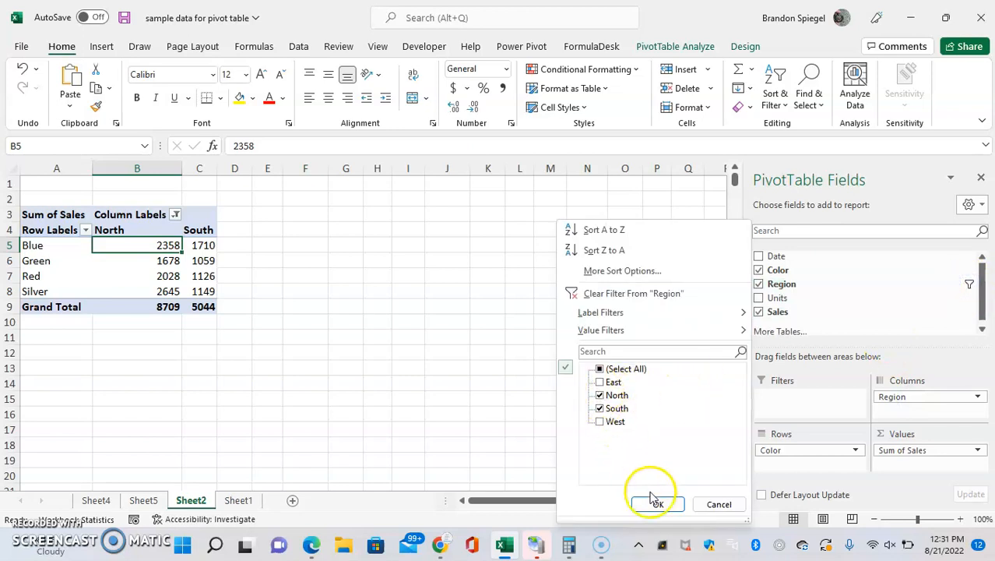
Step: Apply the North and South column filter and return to cell B5
{"action": "left_click", "coordinate": [656, 504]}
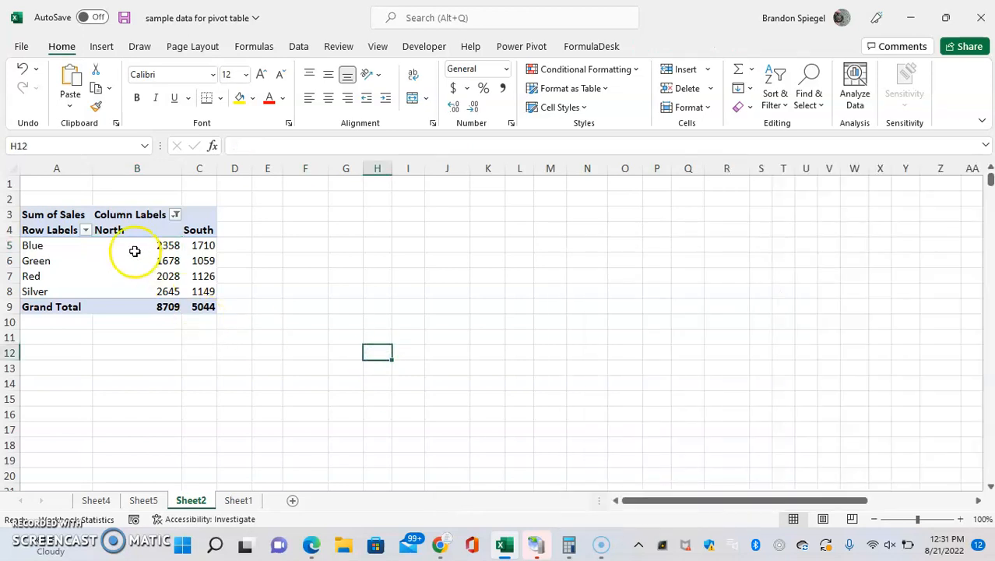
{"action": "left_click", "coordinate": [137, 244]}
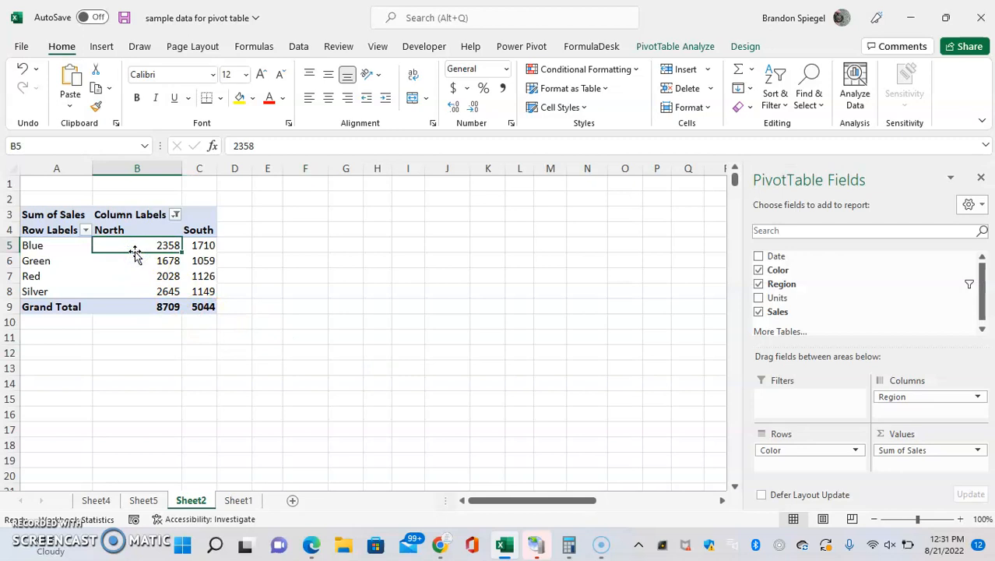